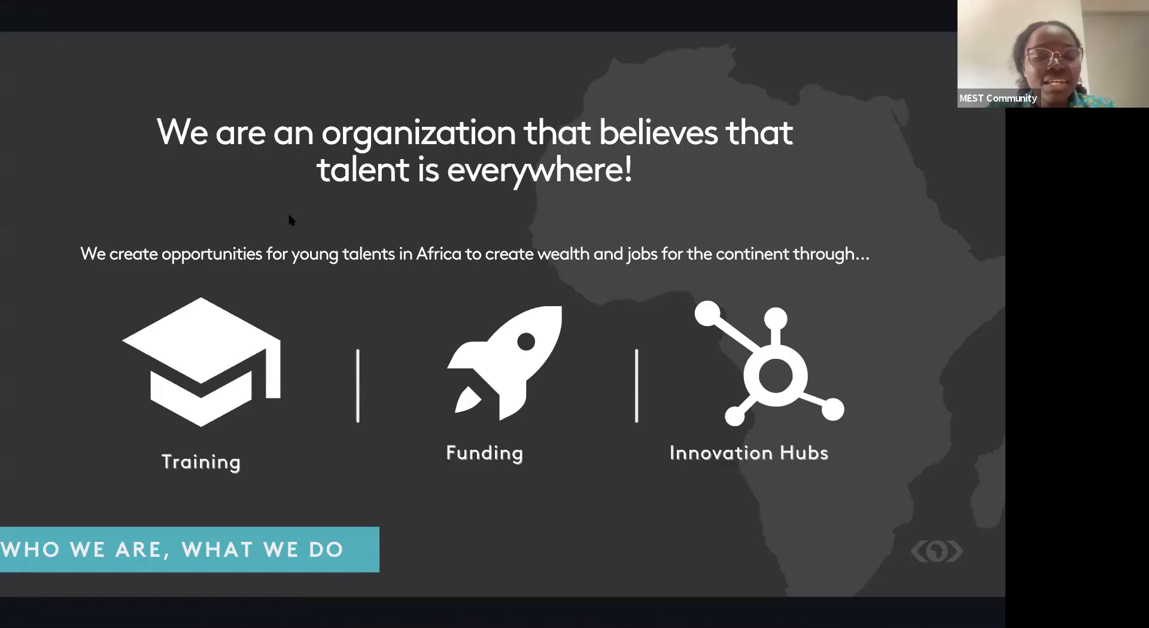
mouse_move(297, 123)
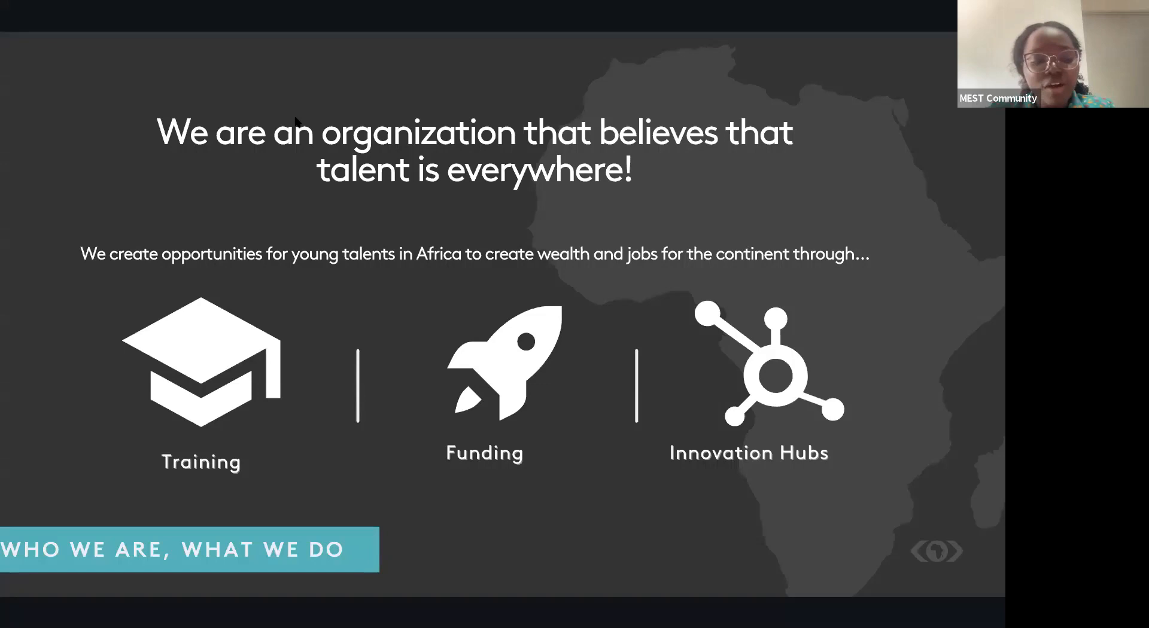
mouse_move(211, 177)
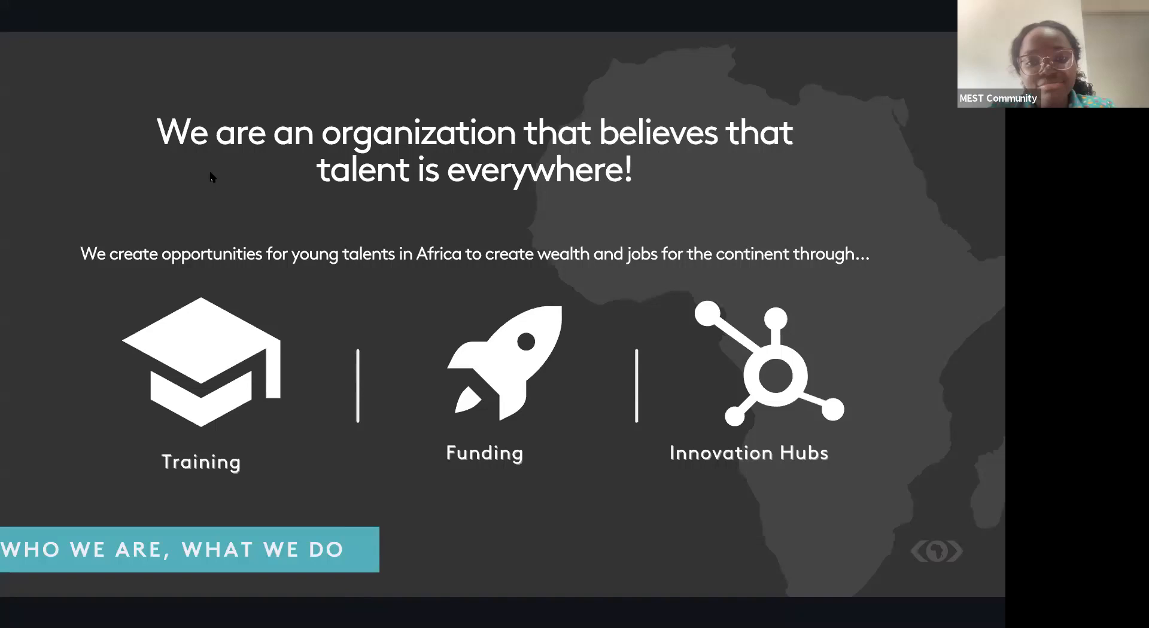
mouse_move(268, 294)
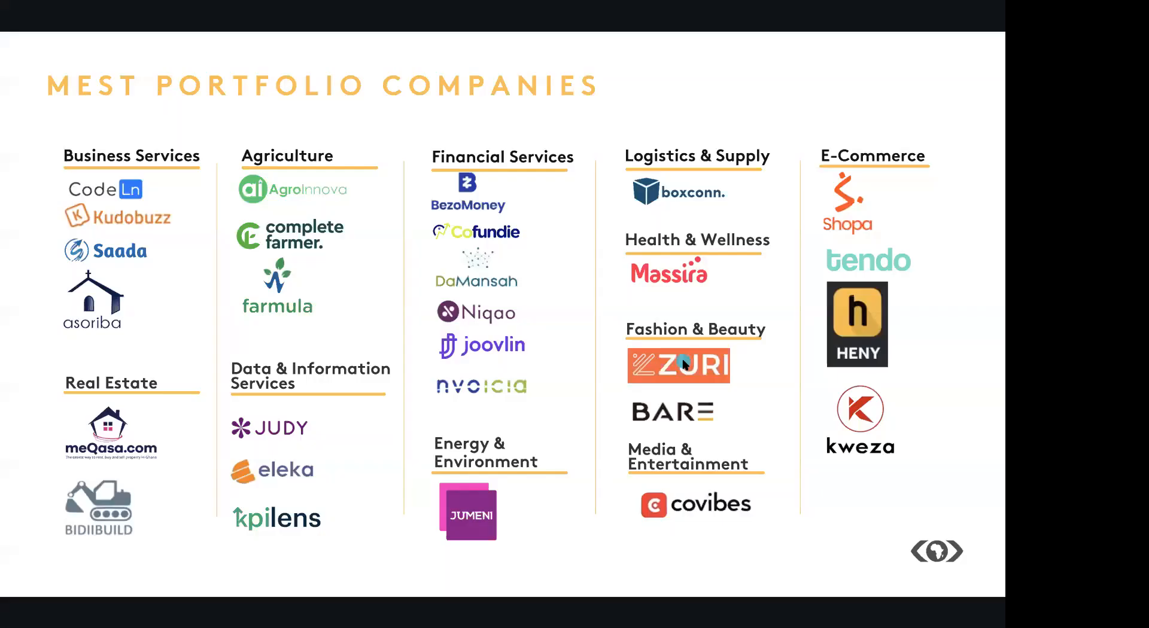
mouse_move(667, 465)
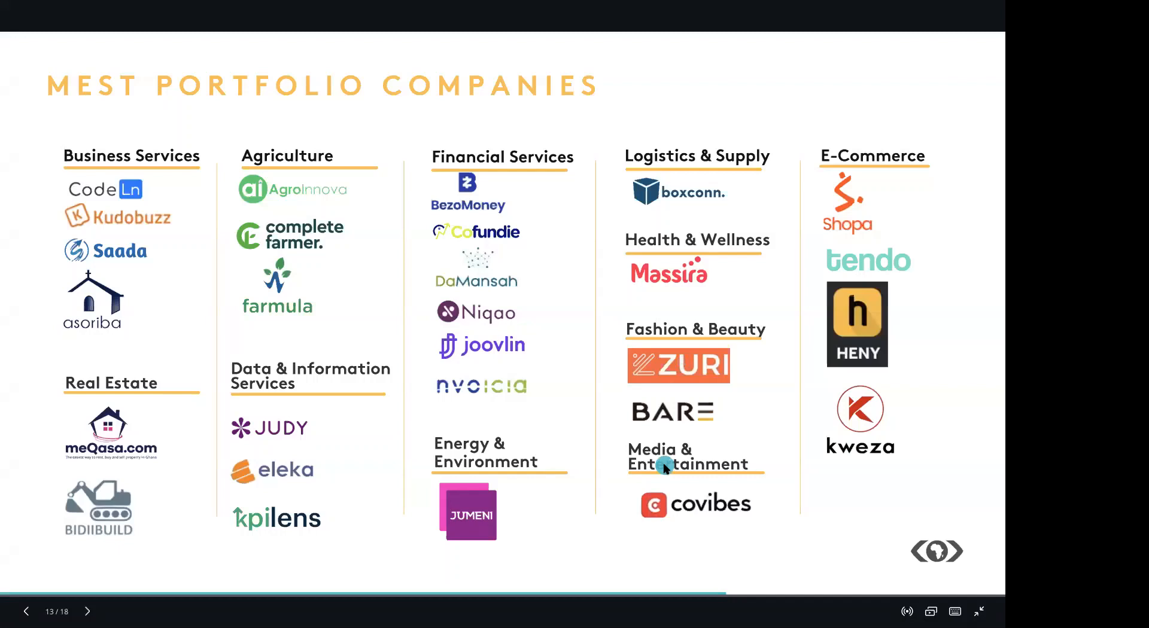
mouse_move(665, 465)
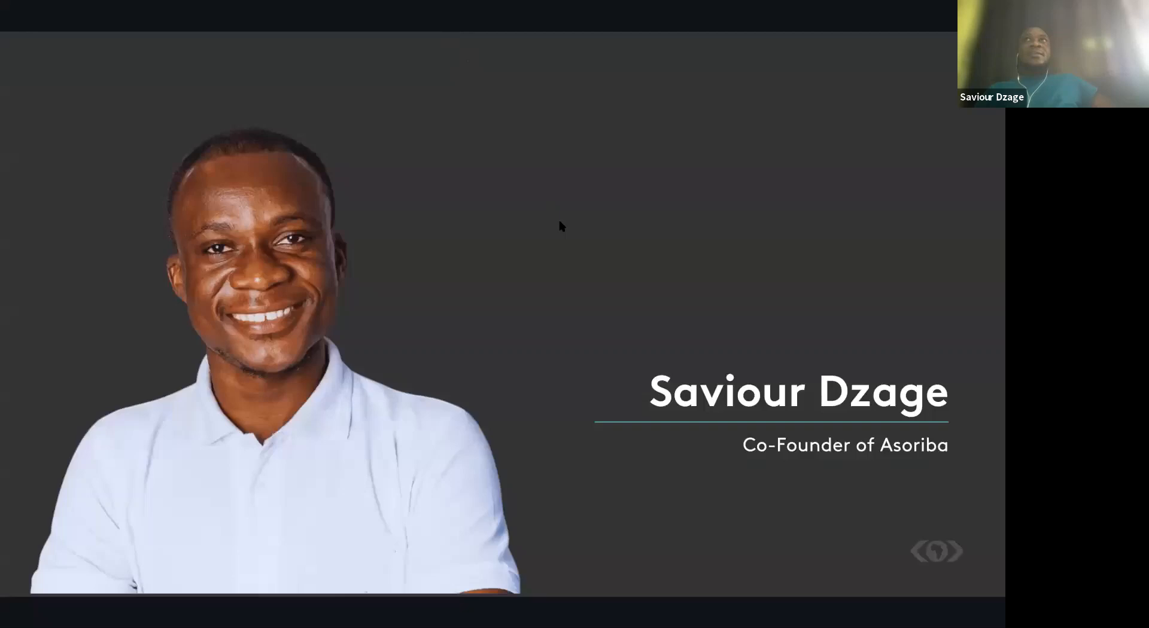
mouse_move(380, 124)
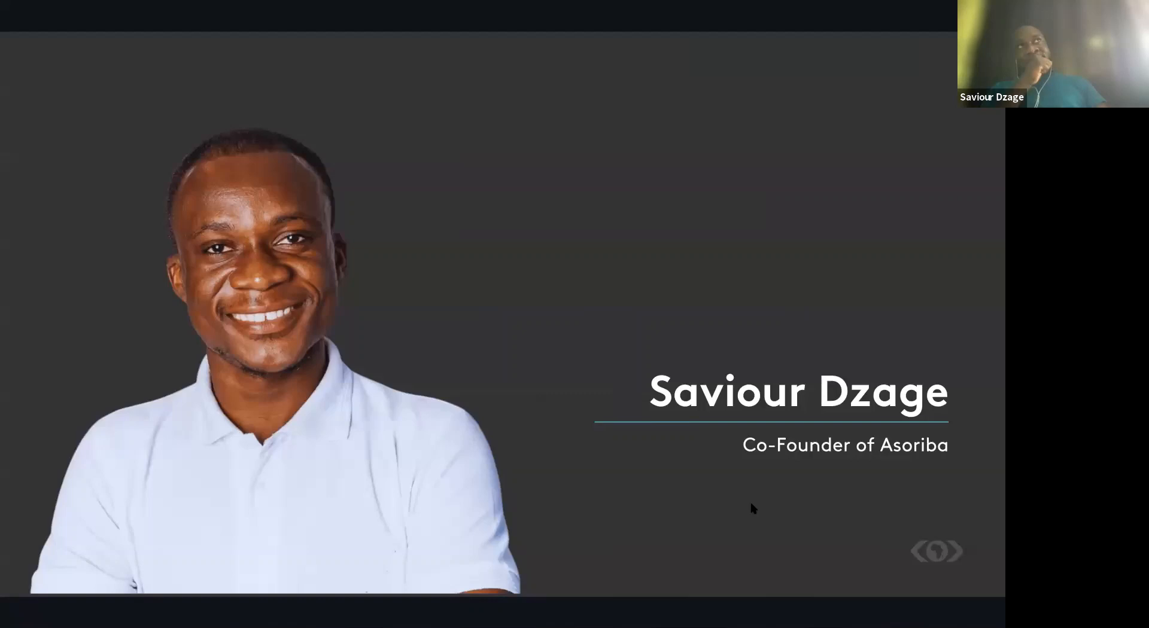
mouse_move(598, 413)
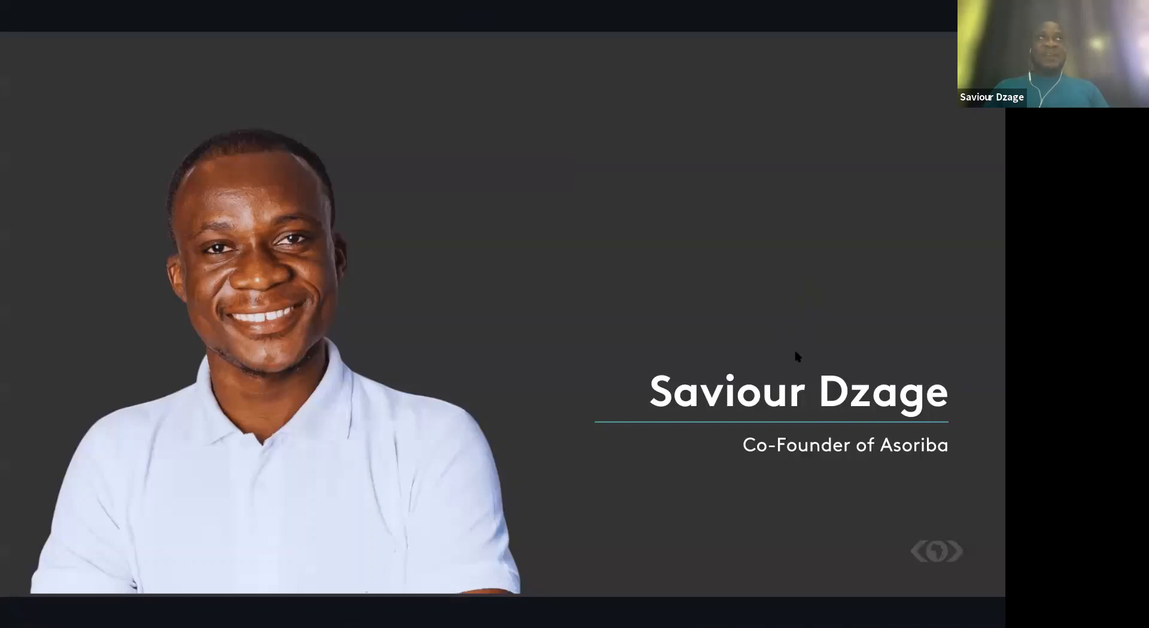
mouse_move(462, 38)
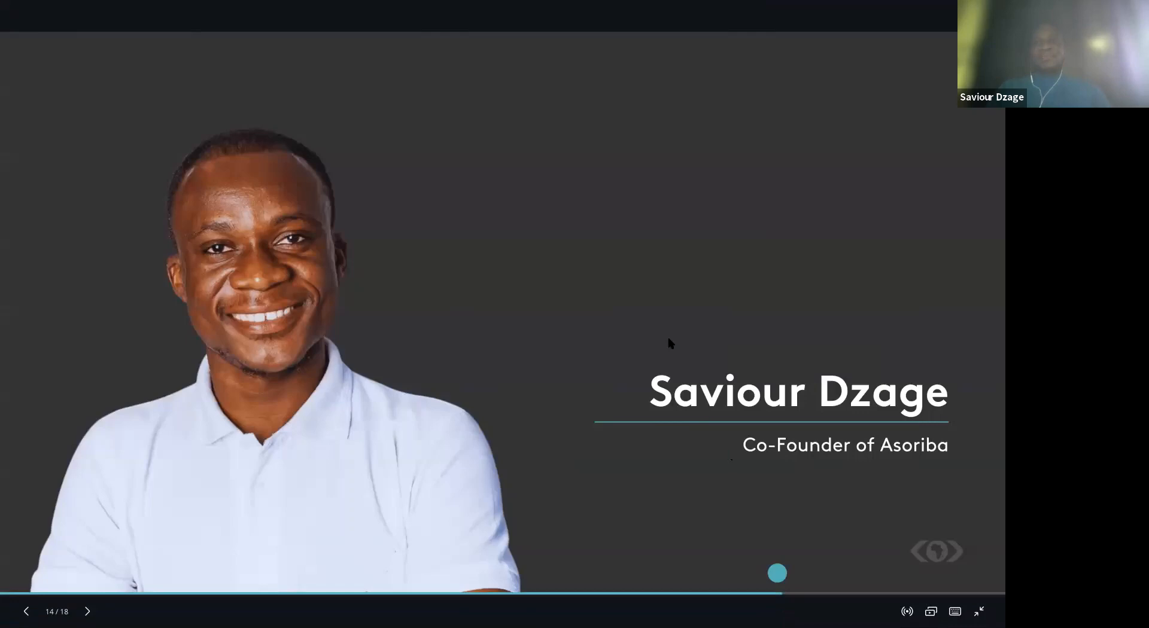
left_click(978, 611)
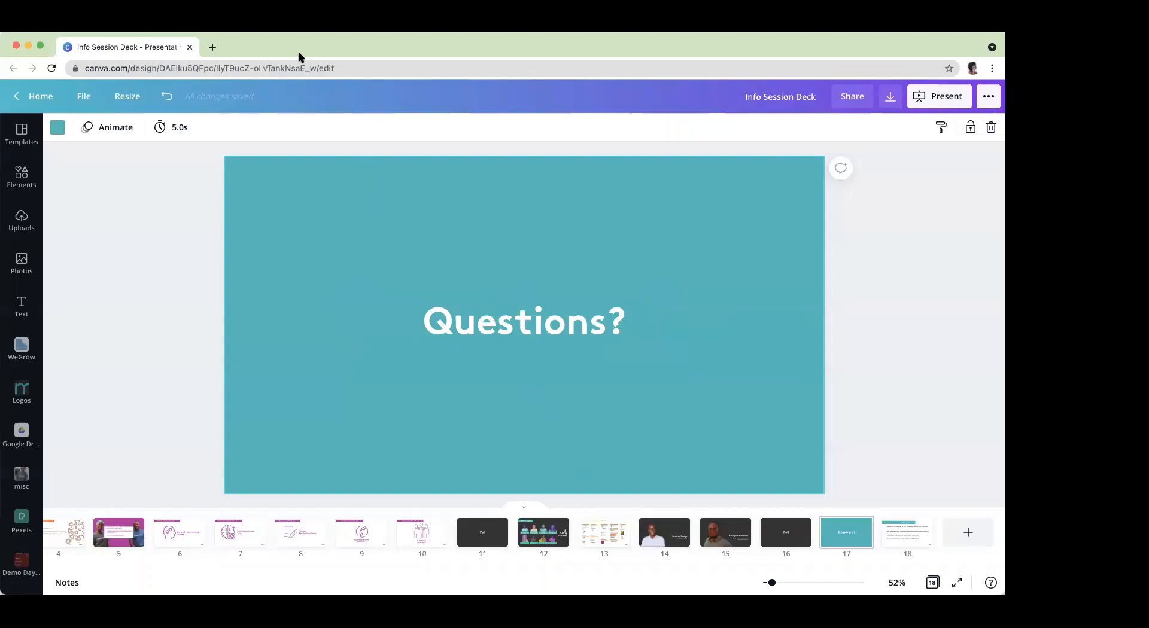
left_click(946, 96)
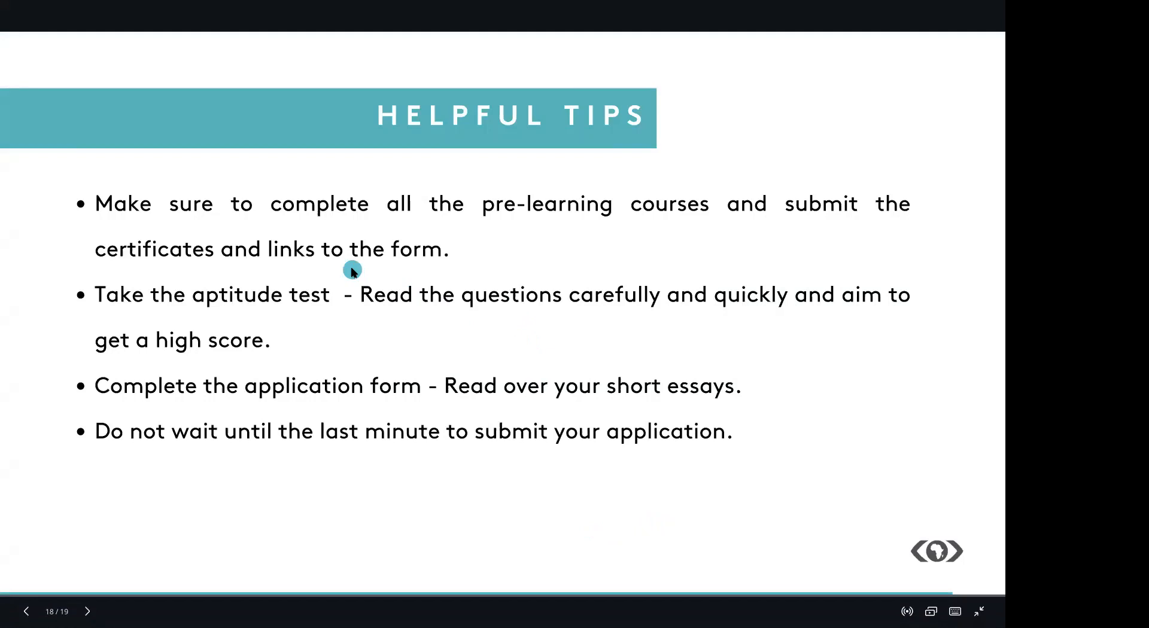
- Advance the shared presentation from the Helpful Tips slide to the final slide, 19 of 19
left_click(87, 611)
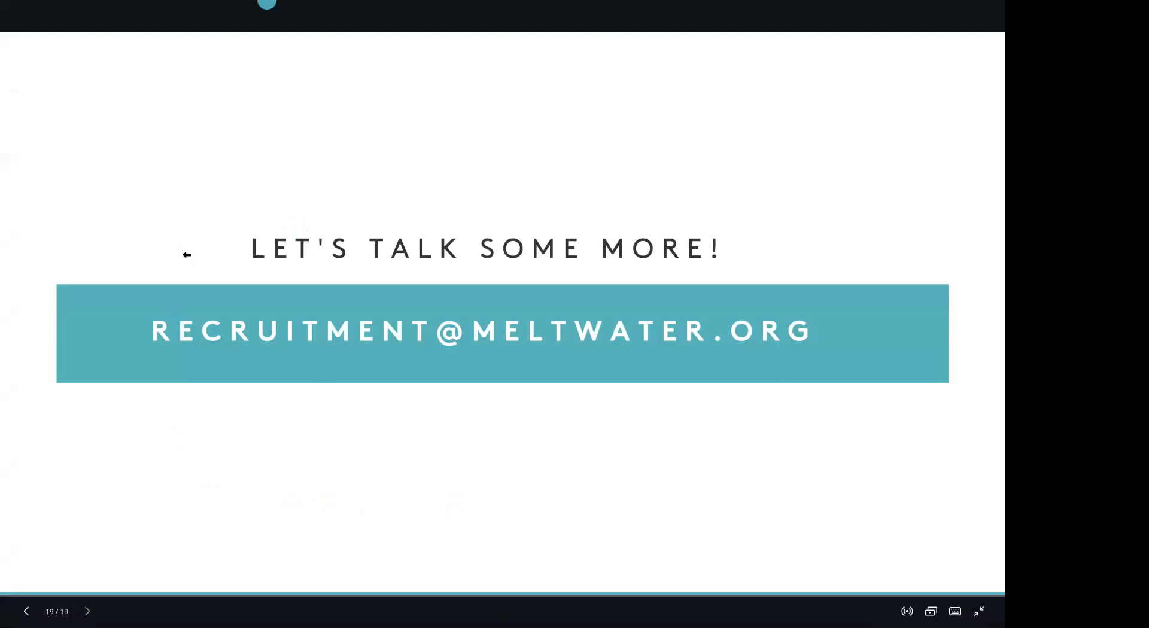